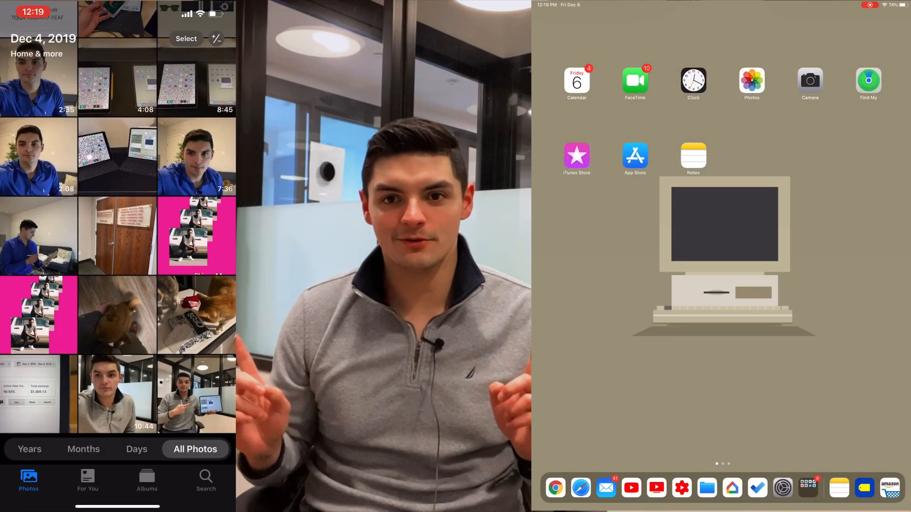
# Select the two most recent videos and AirDrop them to the iPad
pyautogui.click(186, 38)
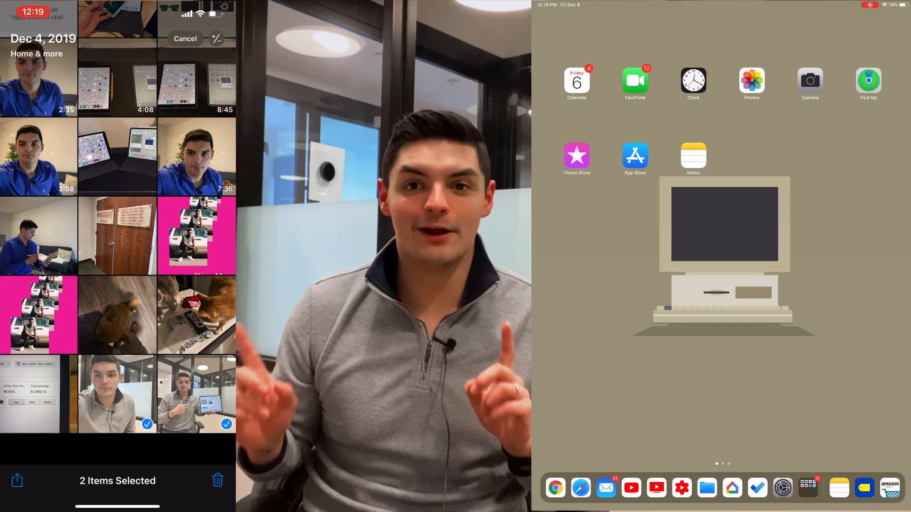
pyautogui.click(18, 481)
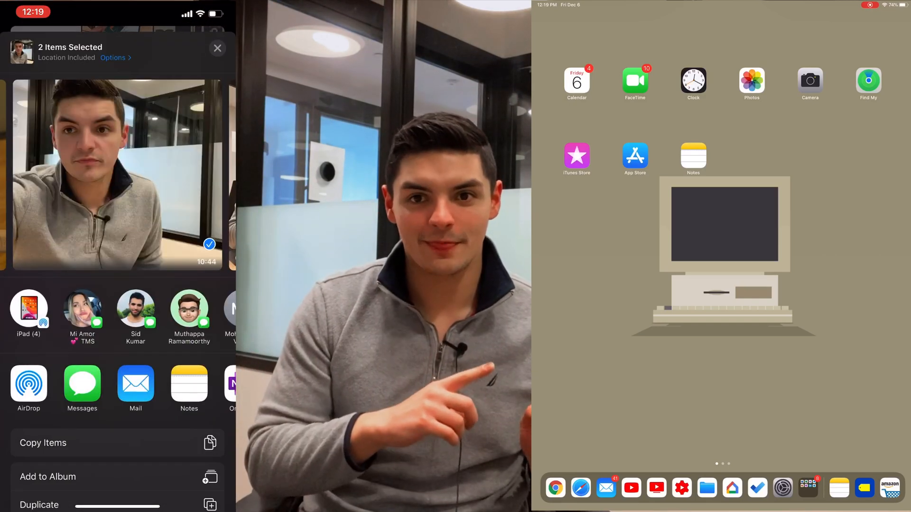
pyautogui.click(30, 307)
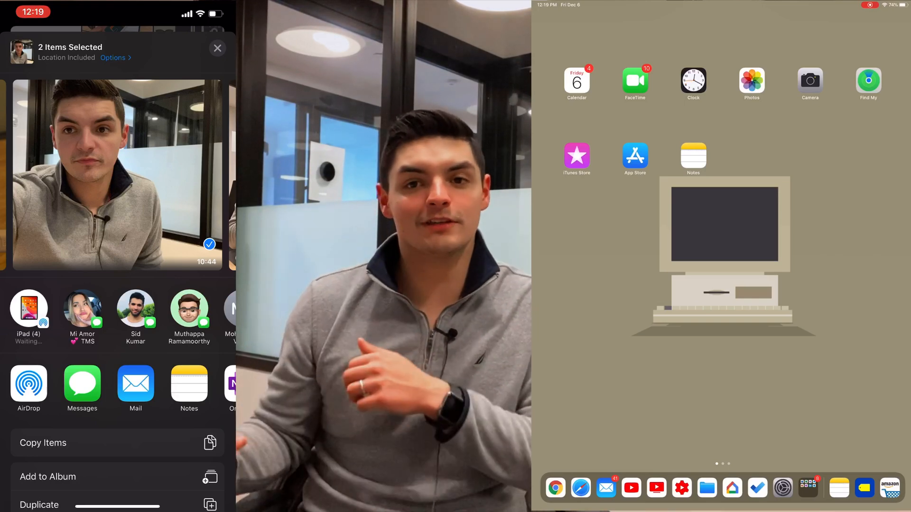
pyautogui.click(29, 311)
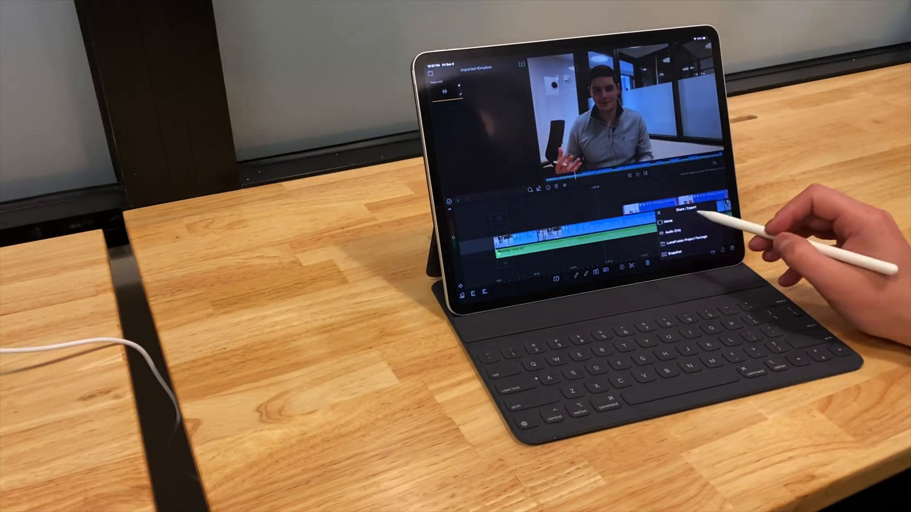
# Choose Movie export with Photos as the destination to reach Movie Settings
pyautogui.click(668, 220)
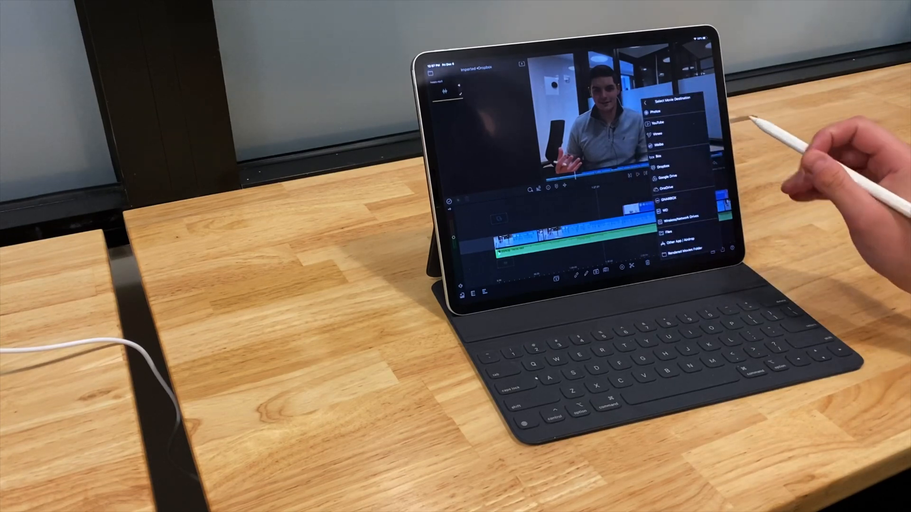
pyautogui.click(657, 107)
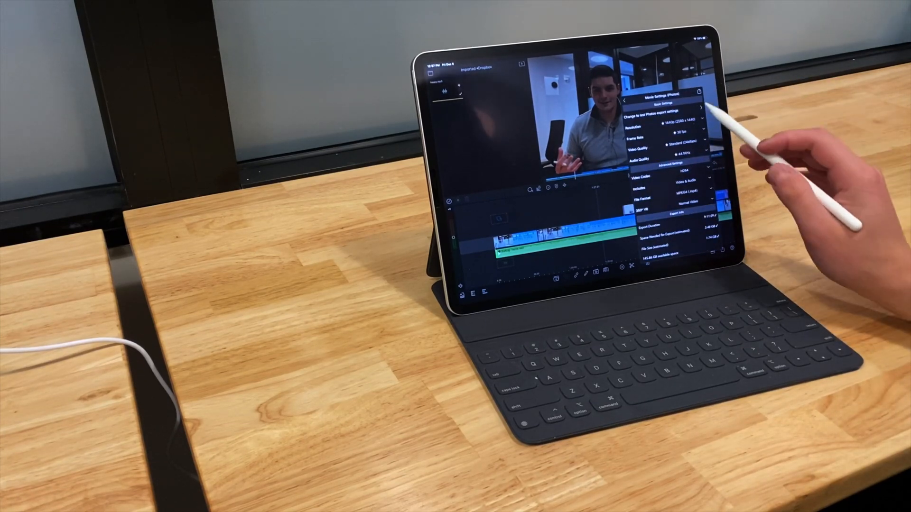